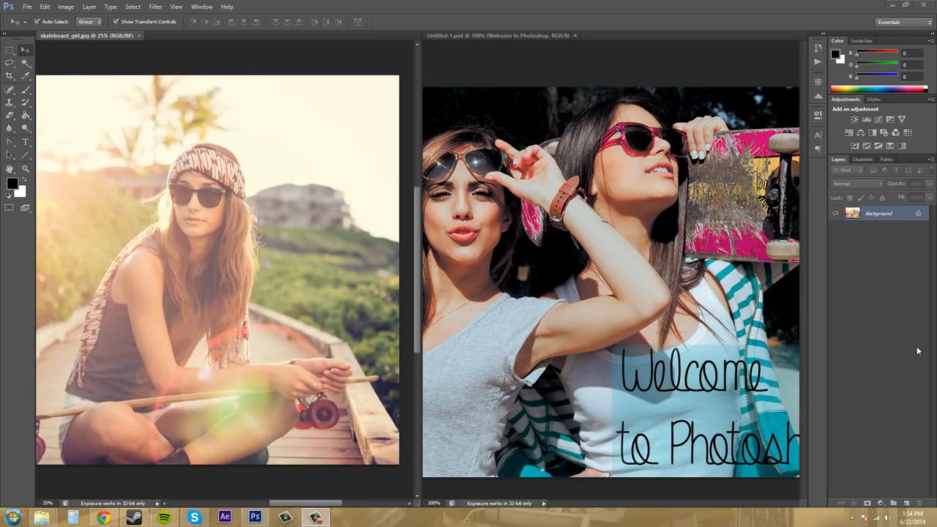
pyautogui.moveTo(134, 41)
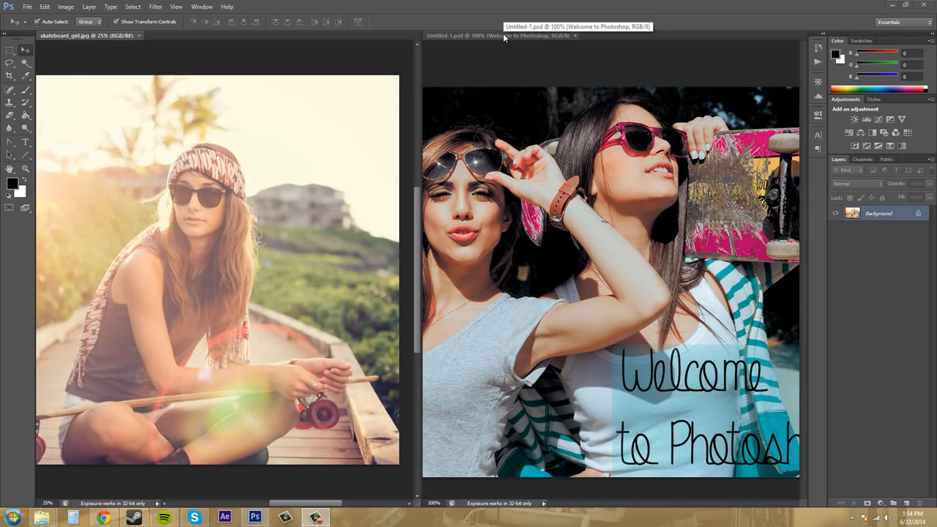
pyautogui.moveTo(222, 198)
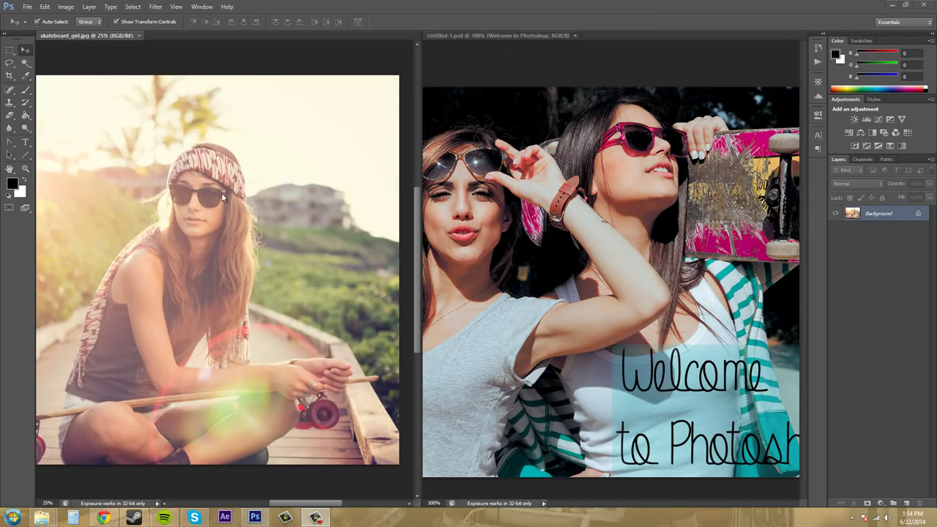
pyautogui.moveTo(515, 41)
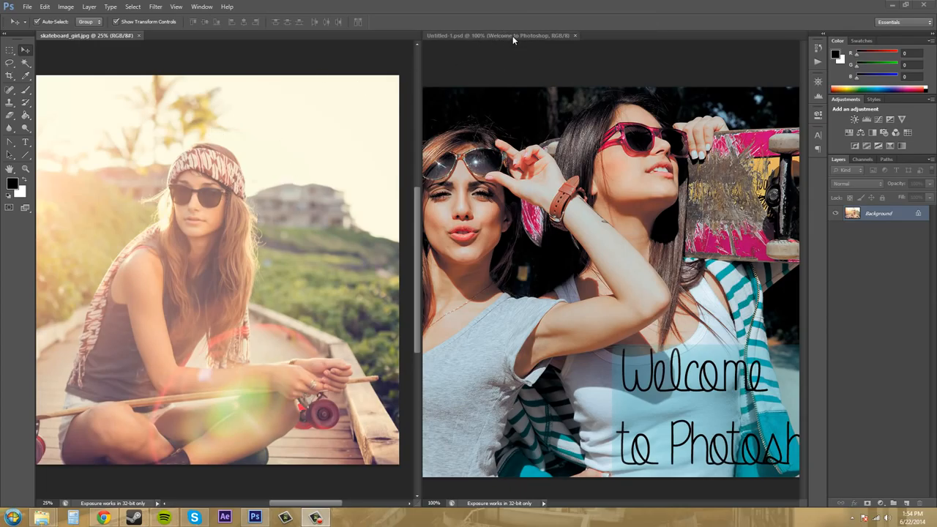
# Drag the skateboard_girl.jpg window into the tab bar so both documents become tabs.
pyautogui.moveTo(512, 35); pyautogui.dragTo(542, 116)
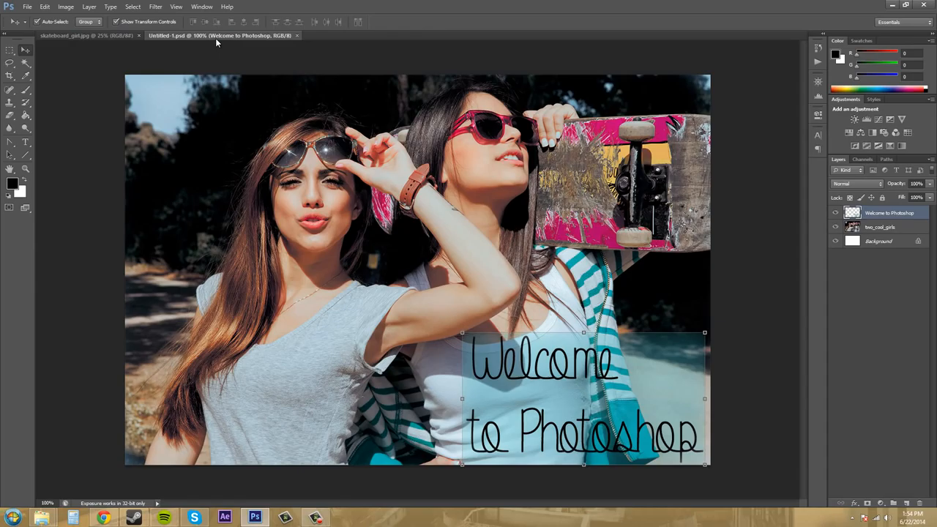
pyautogui.moveTo(111, 94)
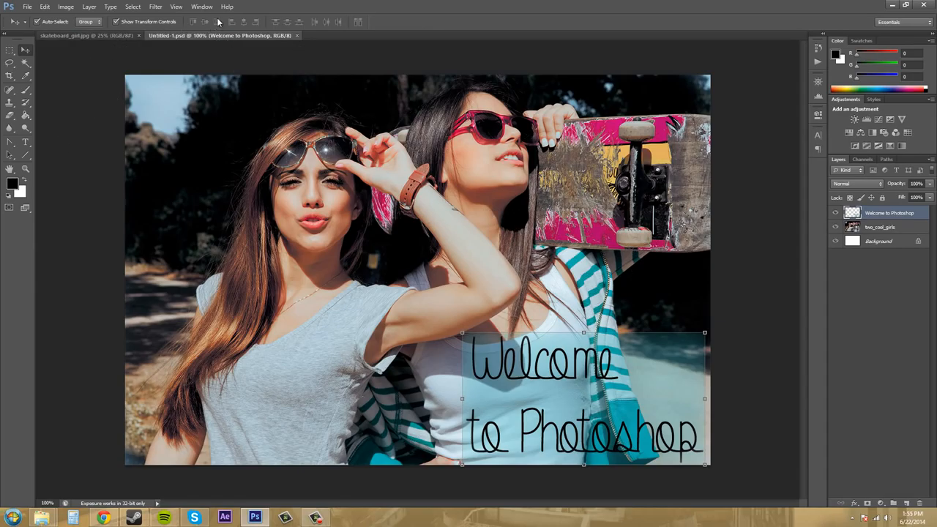
# Arrange the Welcome document and skateboard photo with Window > Arrange > 2-up Vertical.
pyautogui.click(223, 5)
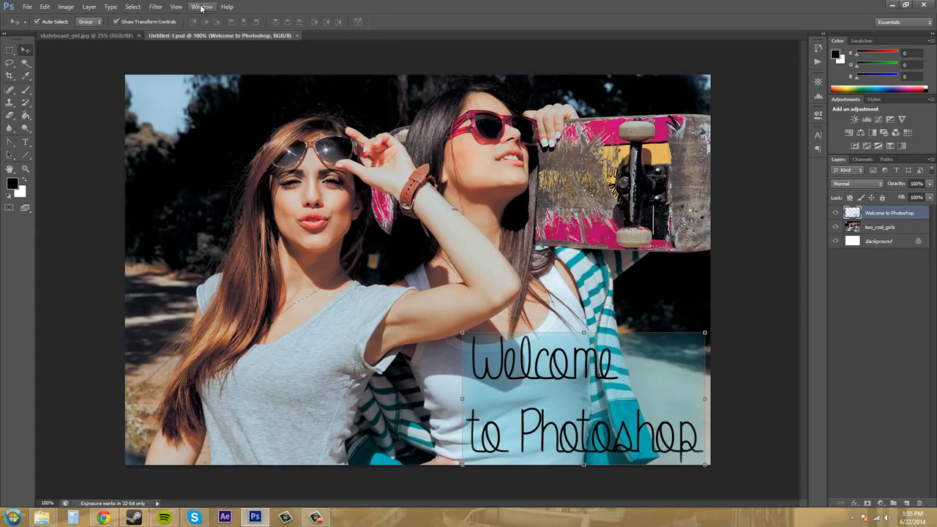
pyautogui.click(199, 6)
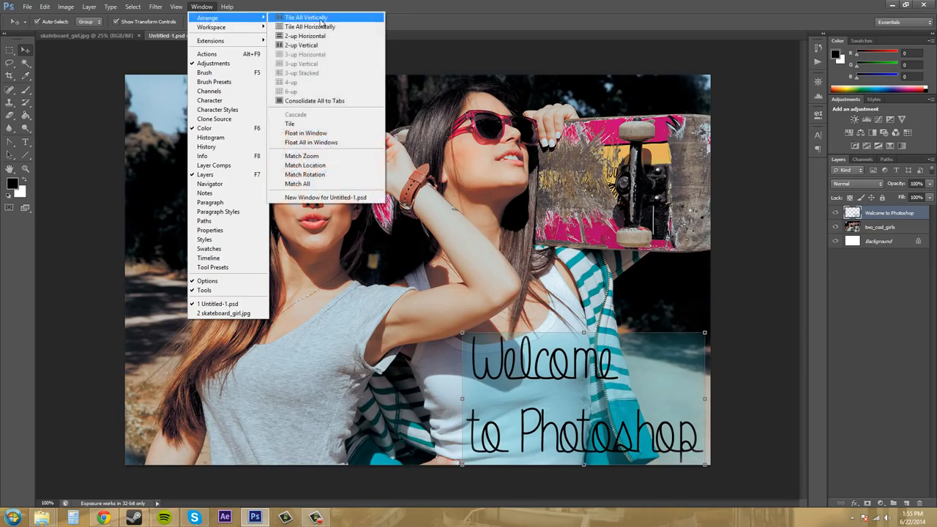
pyautogui.moveTo(302, 45)
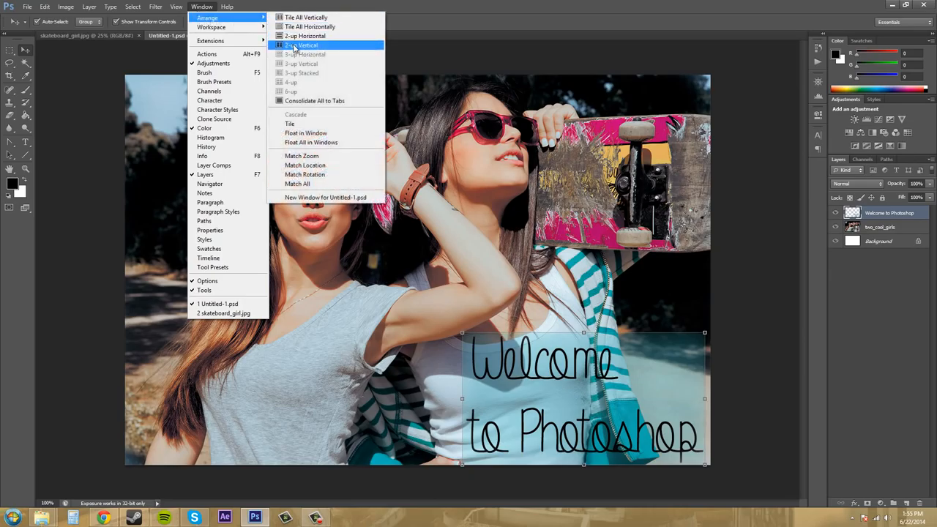
pyautogui.moveTo(316, 73)
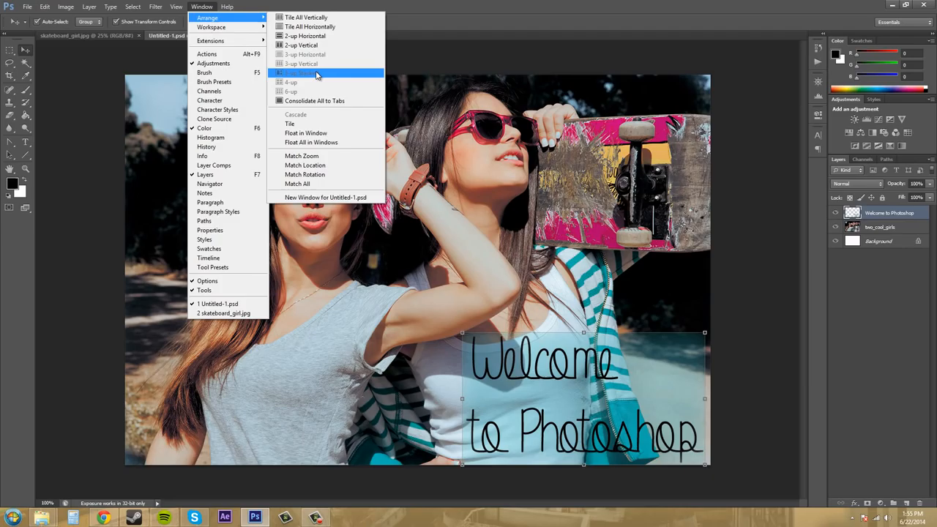
pyautogui.moveTo(308, 44)
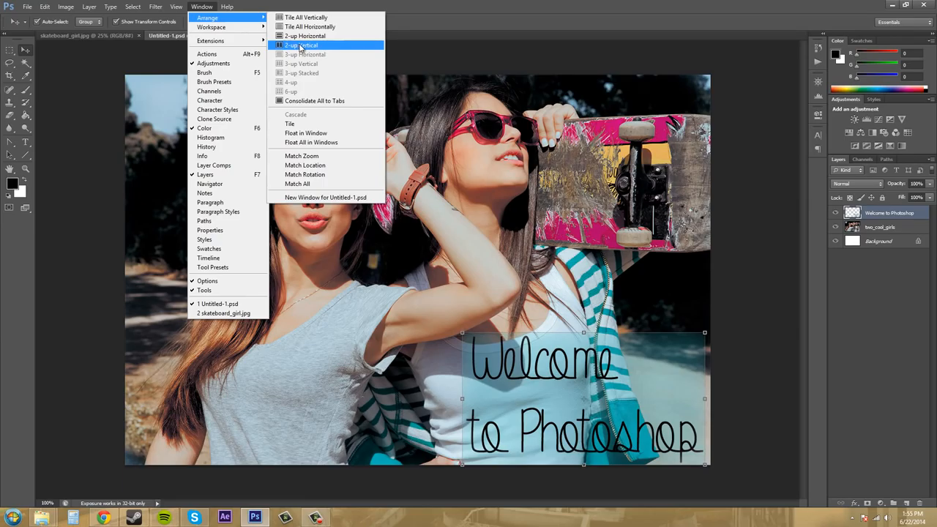
pyautogui.click(302, 43)
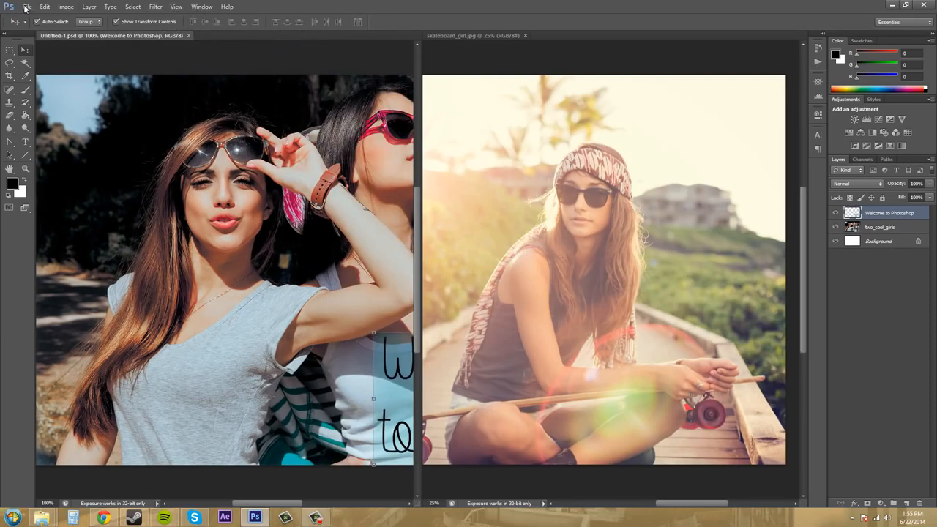
# Open getsome.psd from File > Open Recent as a third document.
pyautogui.click(41, 9)
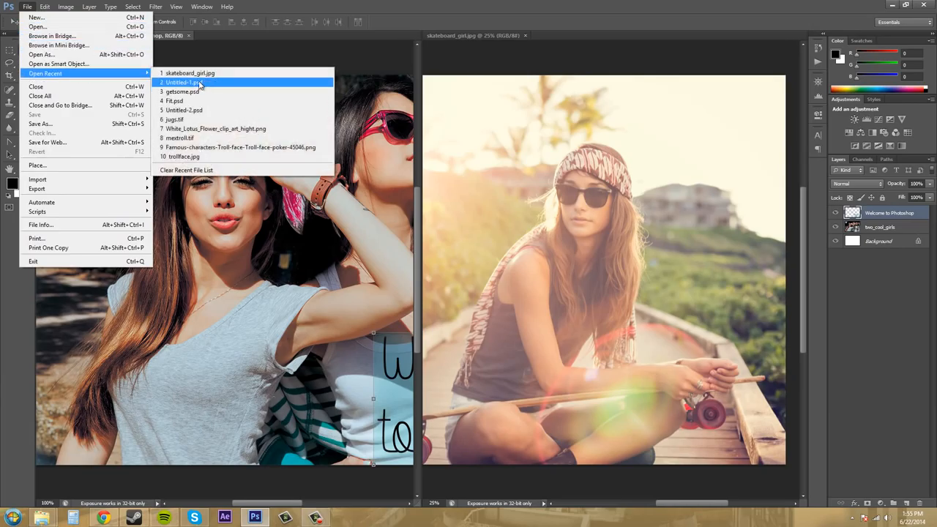
pyautogui.click(188, 82)
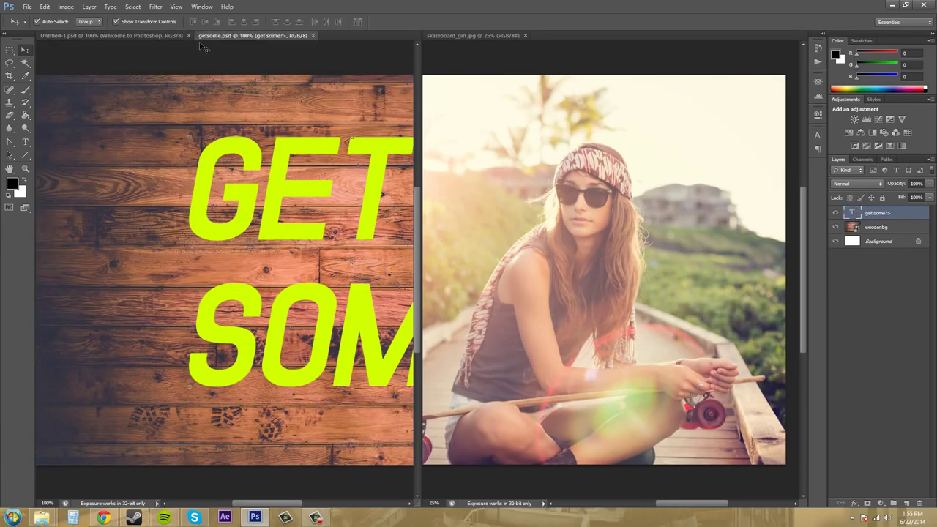
pyautogui.moveTo(228, 70)
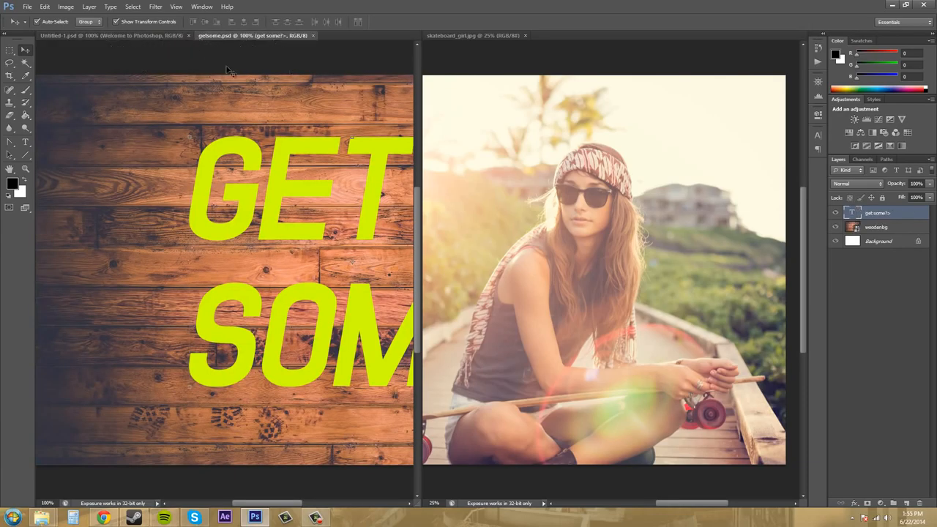
# Arrange the three documents with Window > Arrange > 3-up Stacked.
pyautogui.click(198, 6)
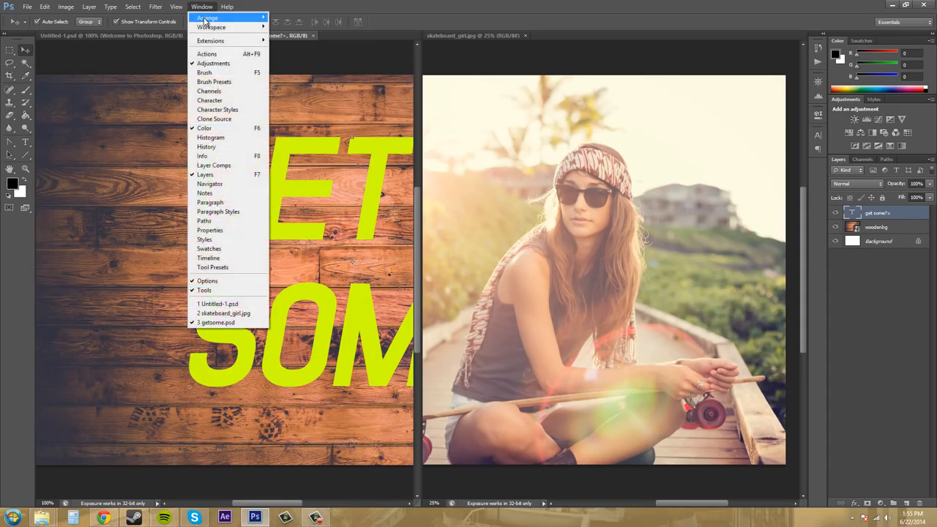
pyautogui.click(216, 16)
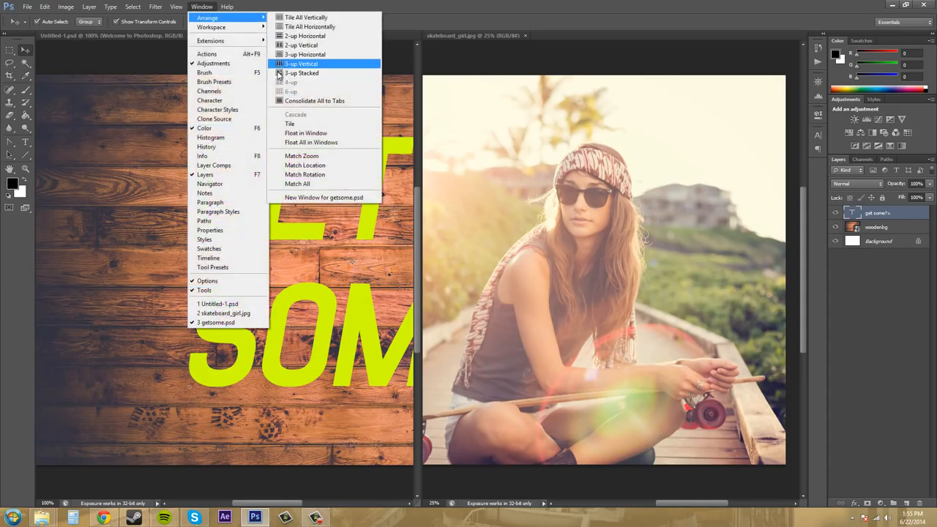
pyautogui.moveTo(302, 73)
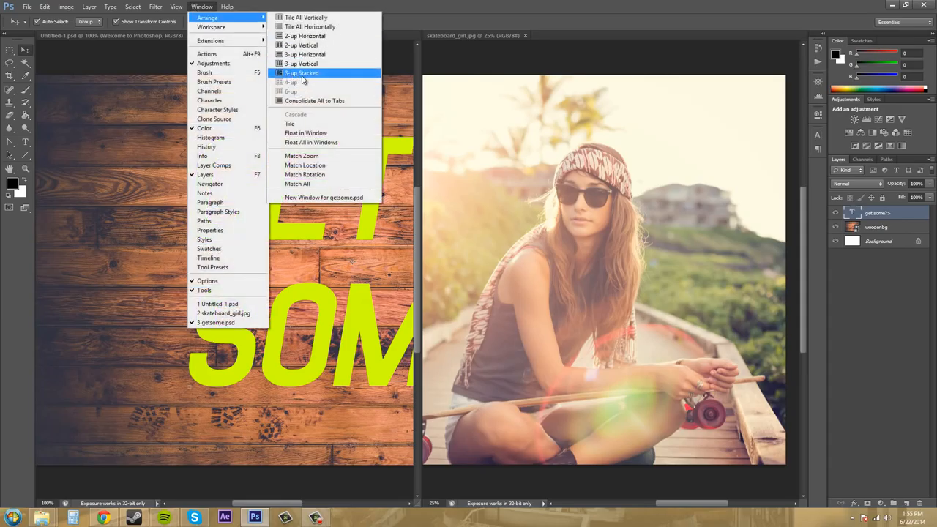
pyautogui.moveTo(302, 64)
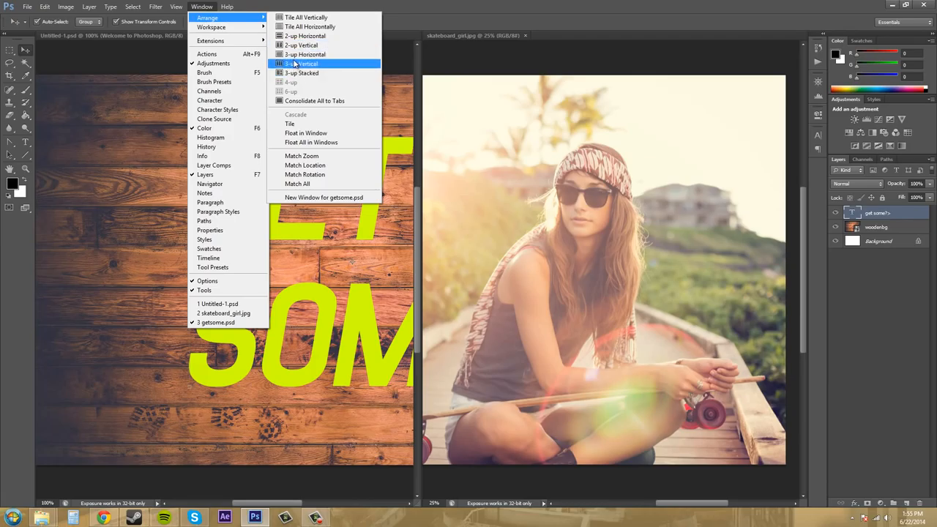
pyautogui.moveTo(324, 73)
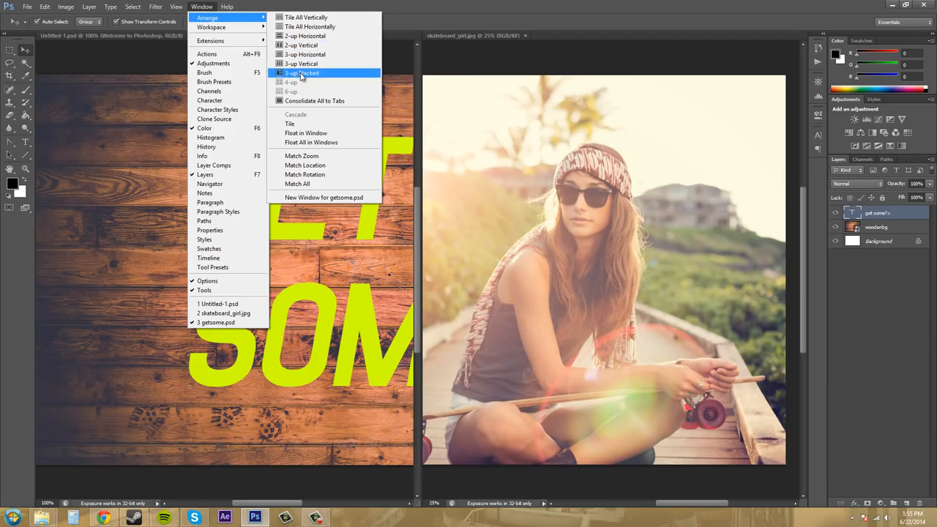
pyautogui.click(306, 73)
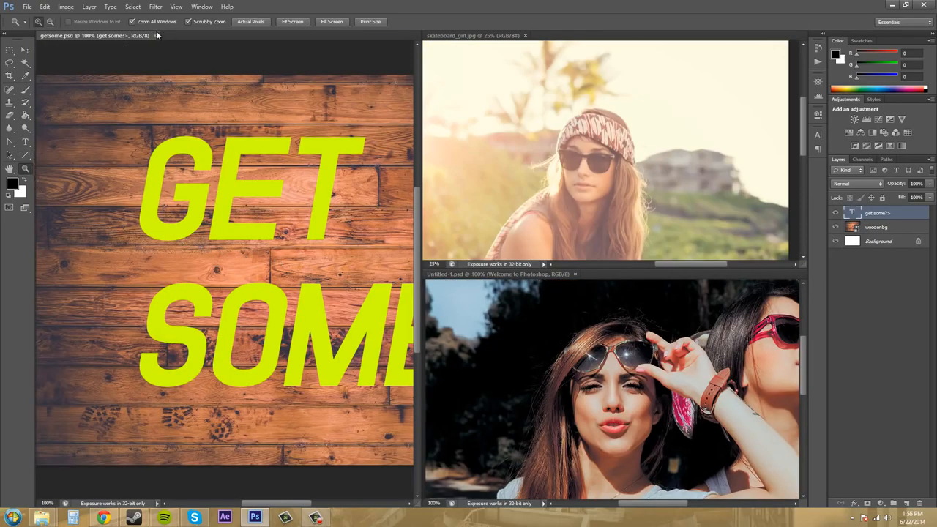
# Select the Move tool with the GET SOME document active in the 3-up layout.
pyautogui.click(10, 49)
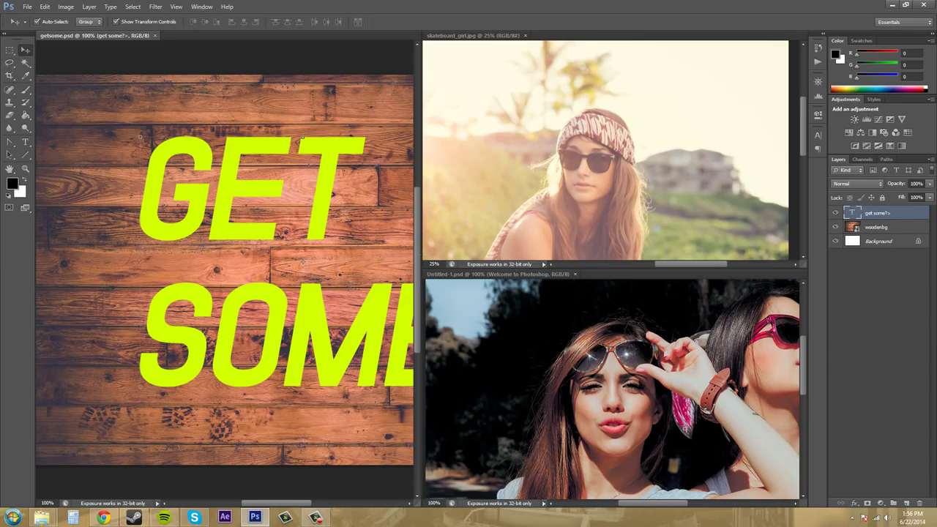
pyautogui.moveTo(483, 276)
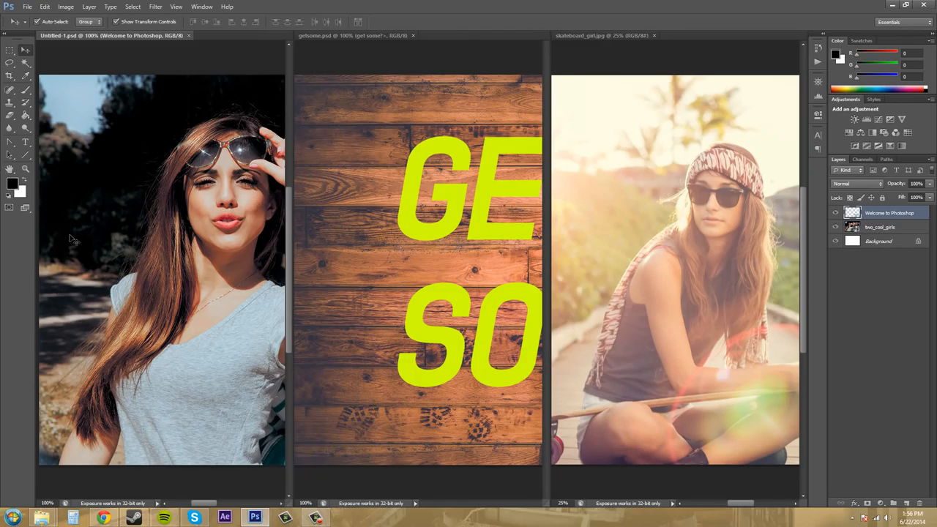
pyautogui.moveTo(545, 135)
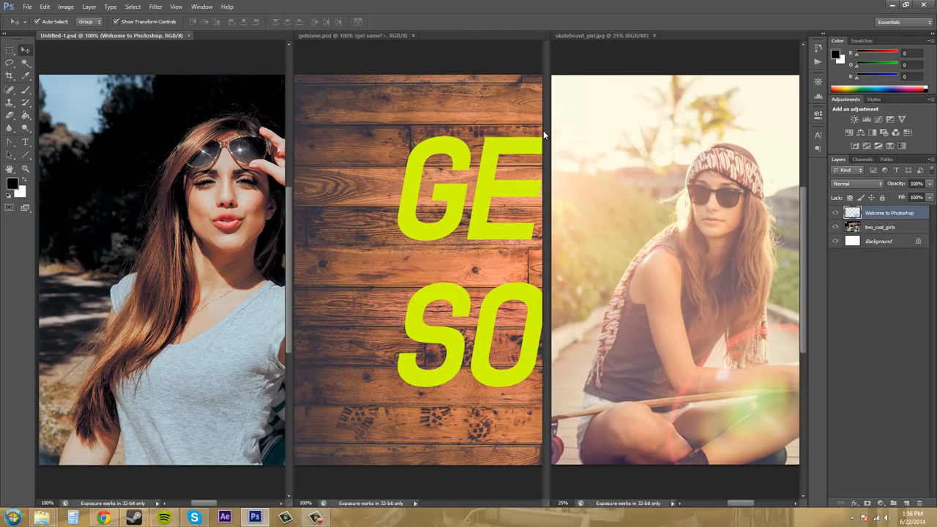
# Consolidate all three documents back into tabs via Window > Arrange.
pyautogui.click(202, 6)
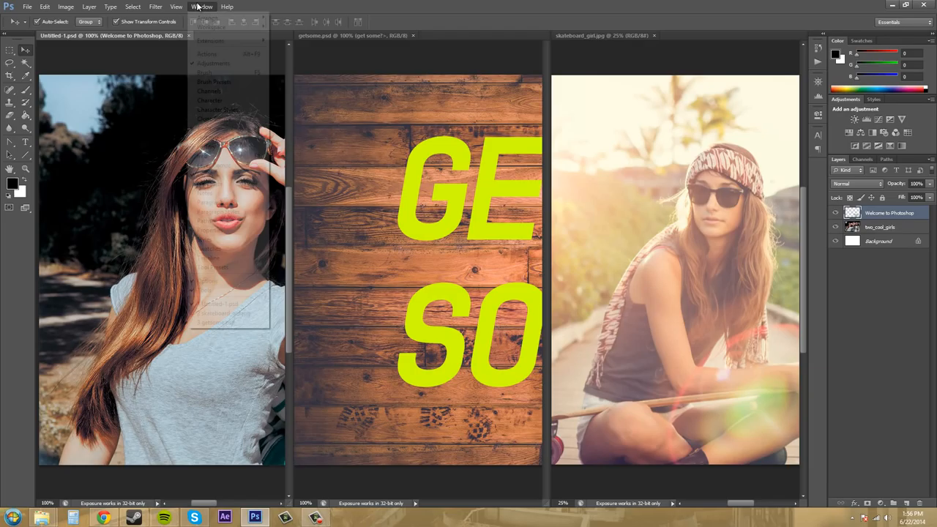
pyautogui.click(208, 6)
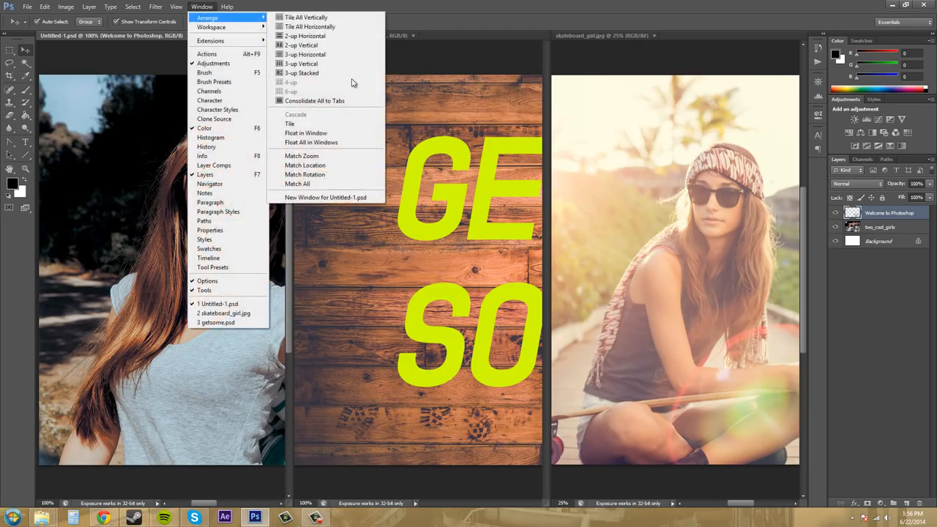
pyautogui.moveTo(329, 100)
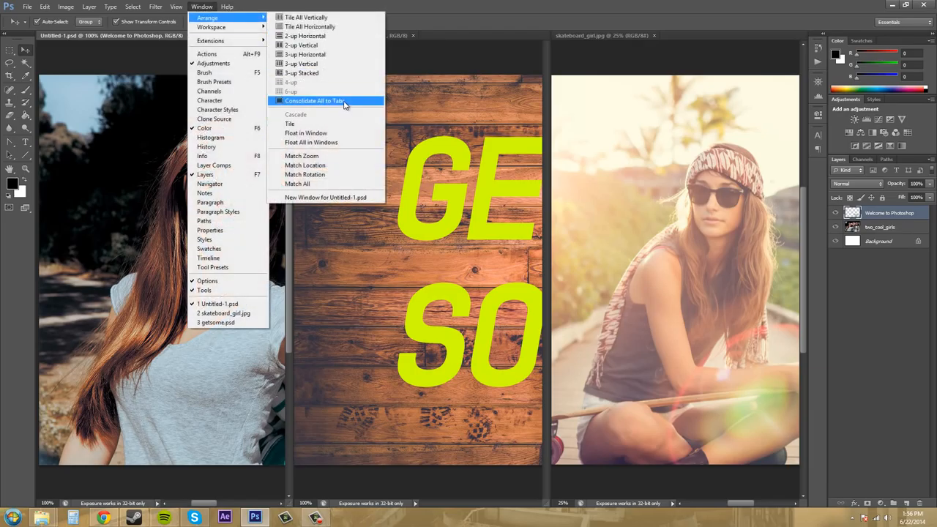
pyautogui.click(313, 100)
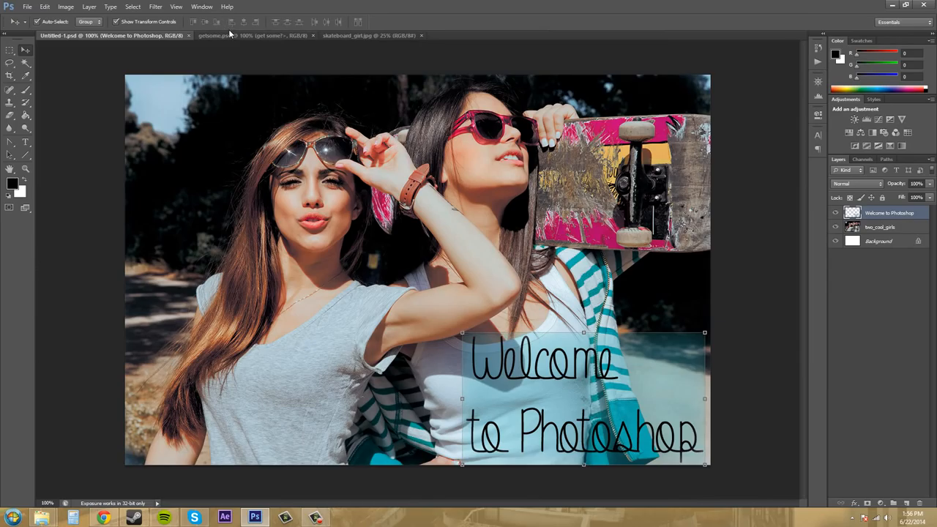
# Pull the getsome.psd tab out so the GET SOME design floats in its own window.
pyautogui.click(226, 21)
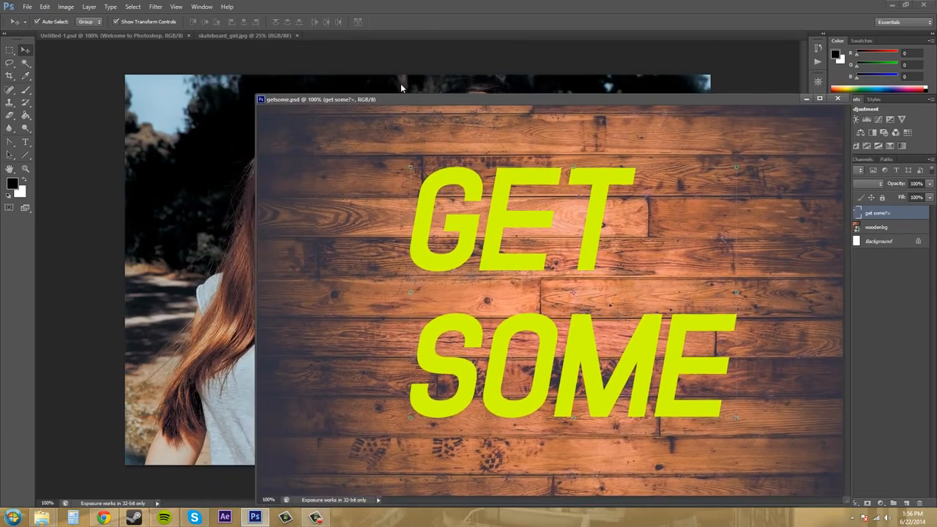
pyautogui.click(197, 6)
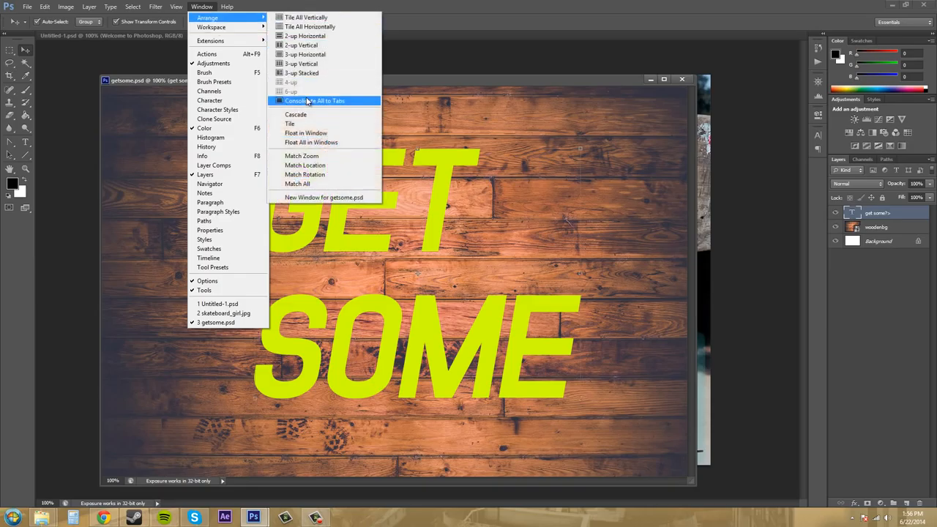
# Dock GET SOME back with Consolidate All to Tabs, then float it again with Float in Window.
pyautogui.click(322, 100)
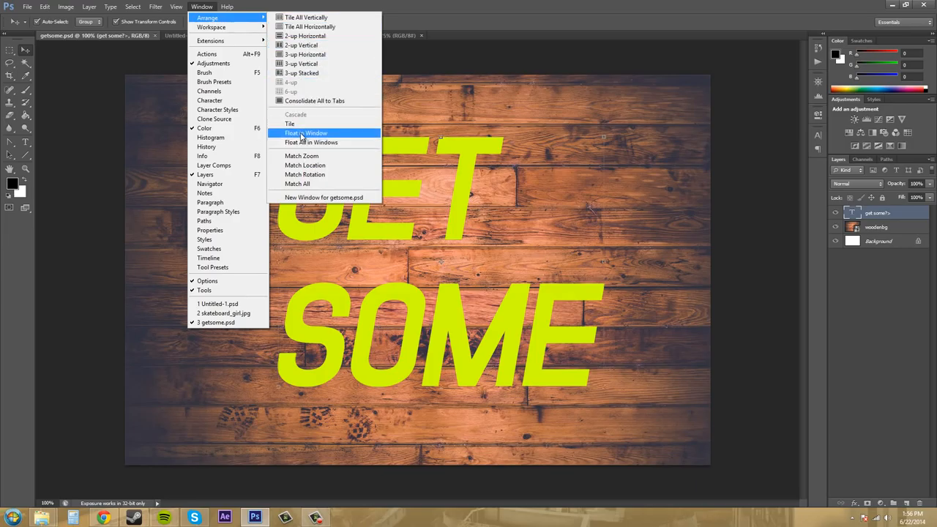
pyautogui.click(305, 131)
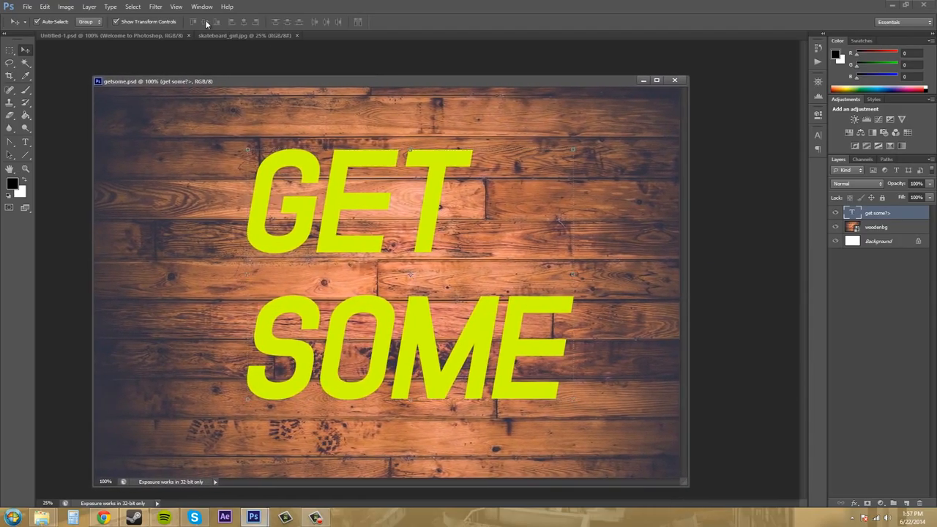
pyautogui.click(176, 6)
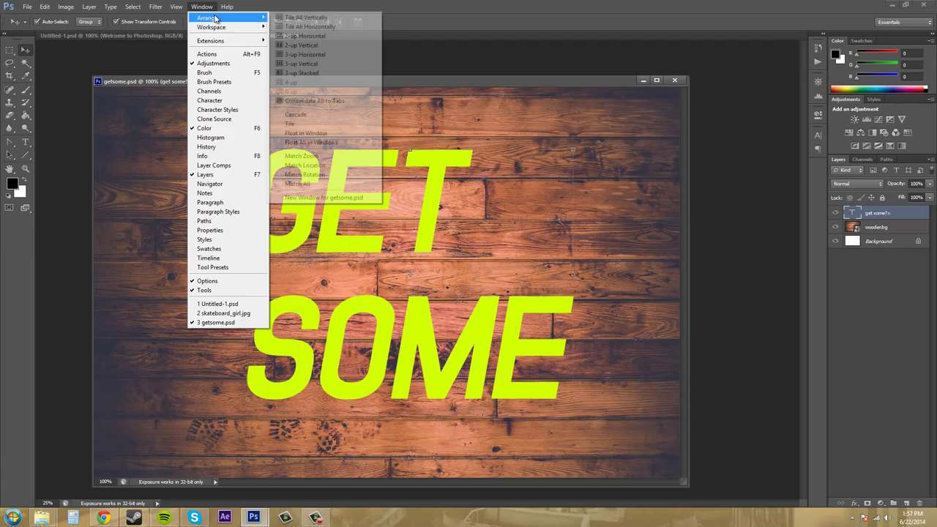
pyautogui.moveTo(219, 27)
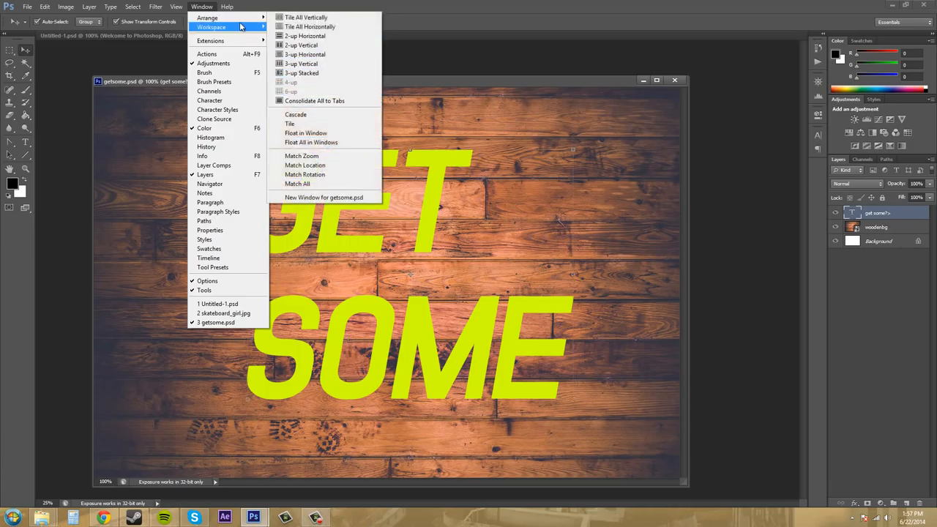
pyautogui.moveTo(339, 106)
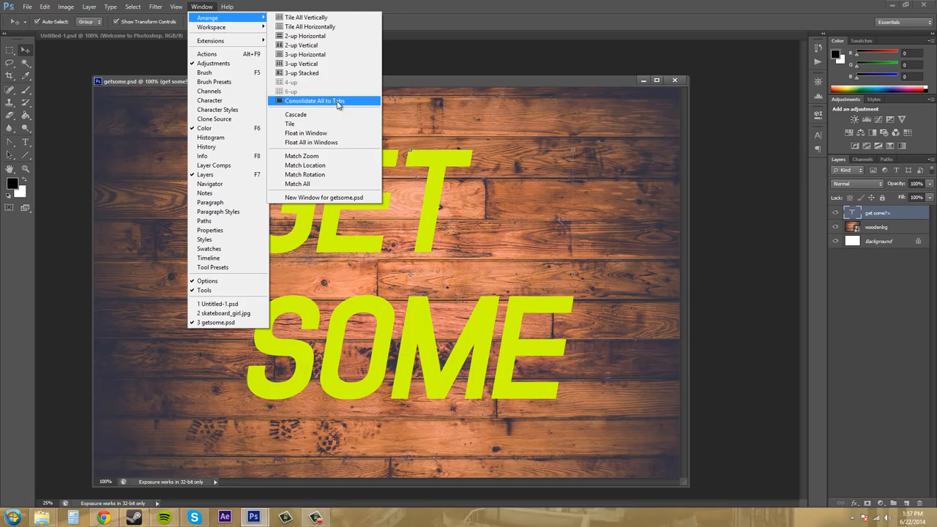
pyautogui.moveTo(302, 73)
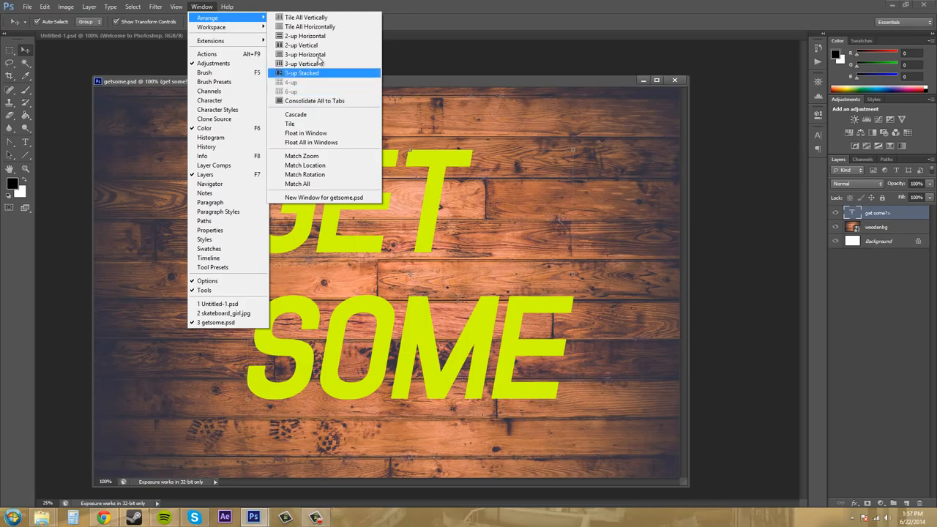
pyautogui.moveTo(295, 114)
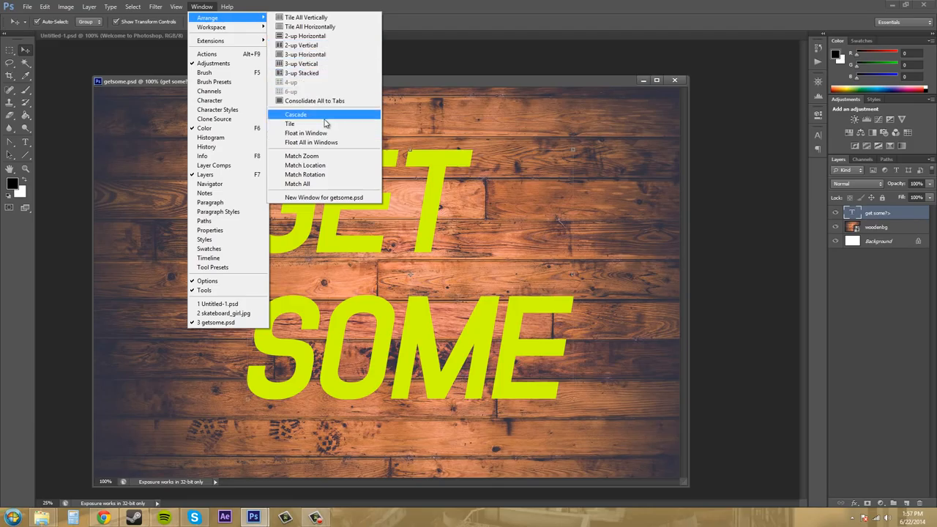
pyautogui.moveTo(300, 155)
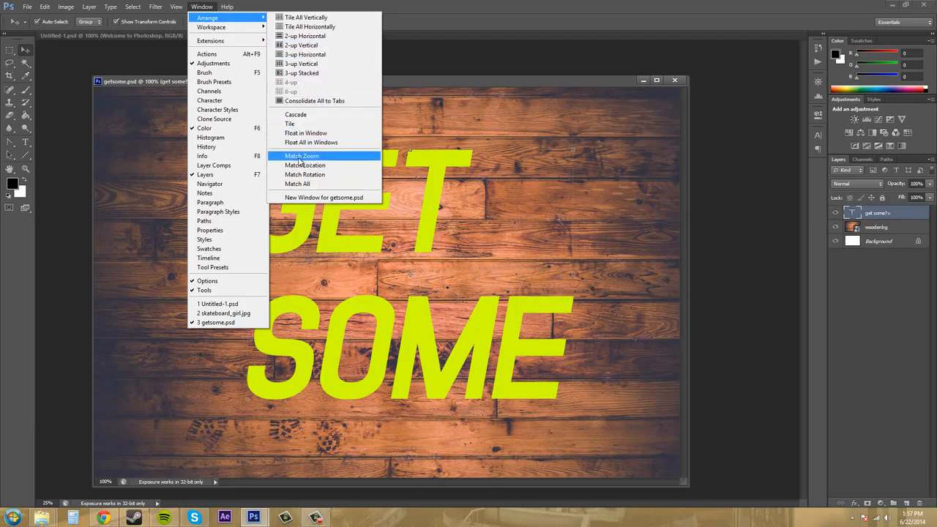
pyautogui.moveTo(305, 164)
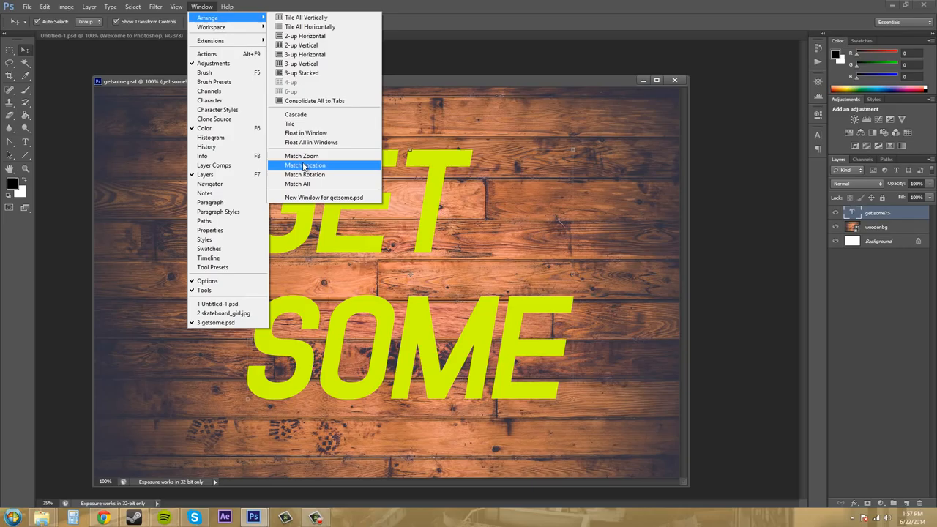
pyautogui.moveTo(313, 184)
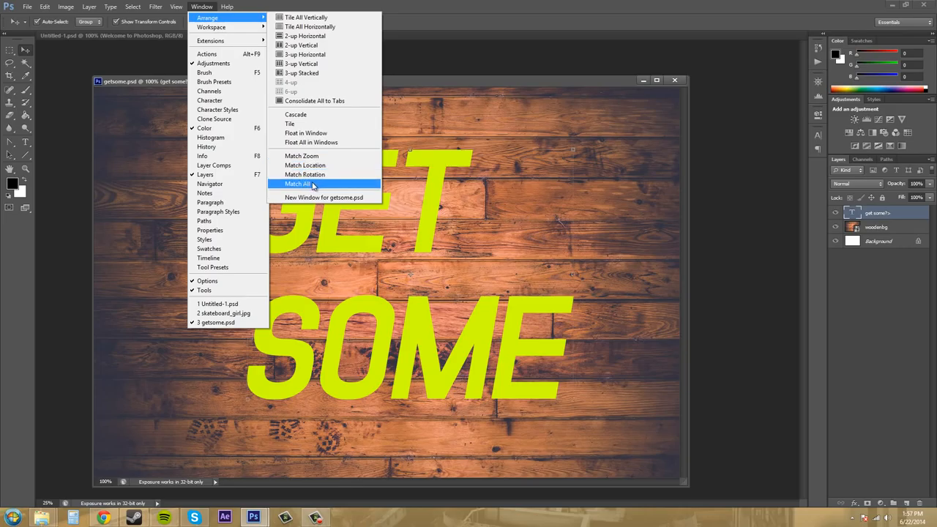
pyautogui.moveTo(311, 155)
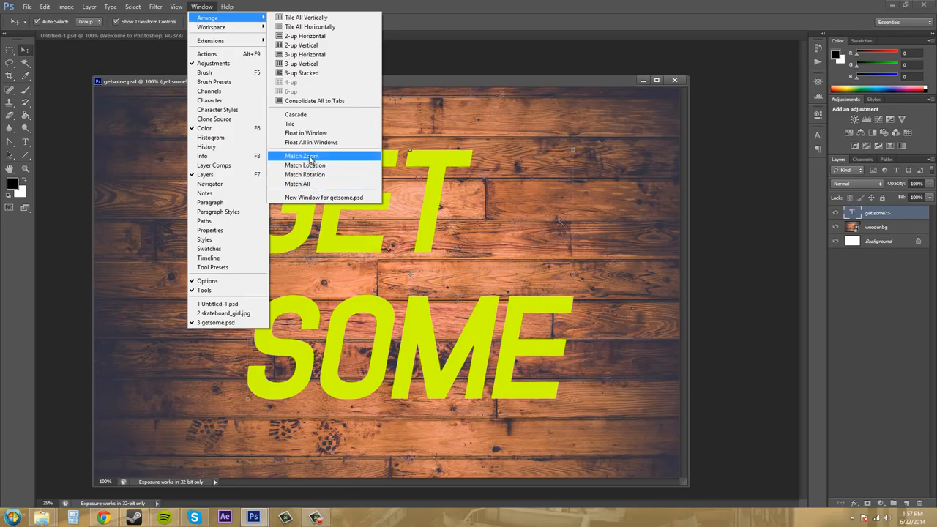
# Choose Match Zoom so all documents use the GET SOME document's zoom level.
pyautogui.click(310, 155)
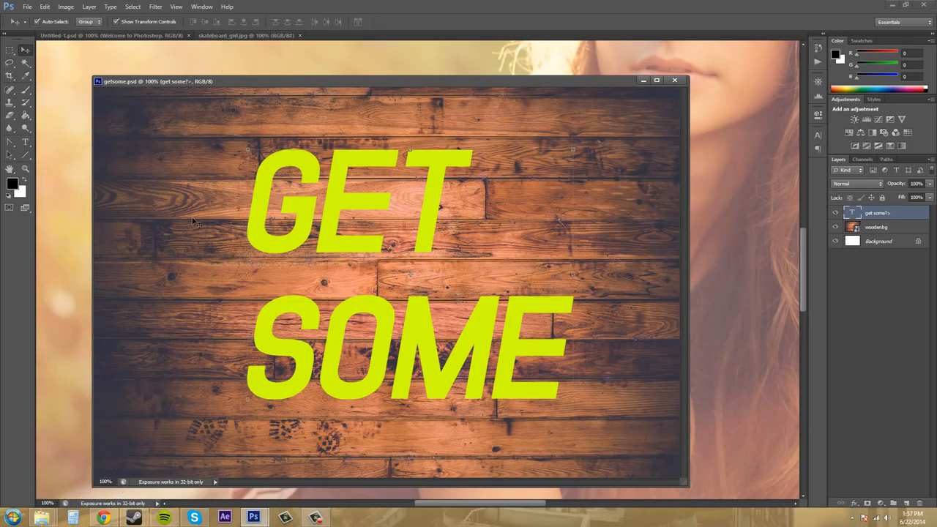
pyautogui.click(201, 6)
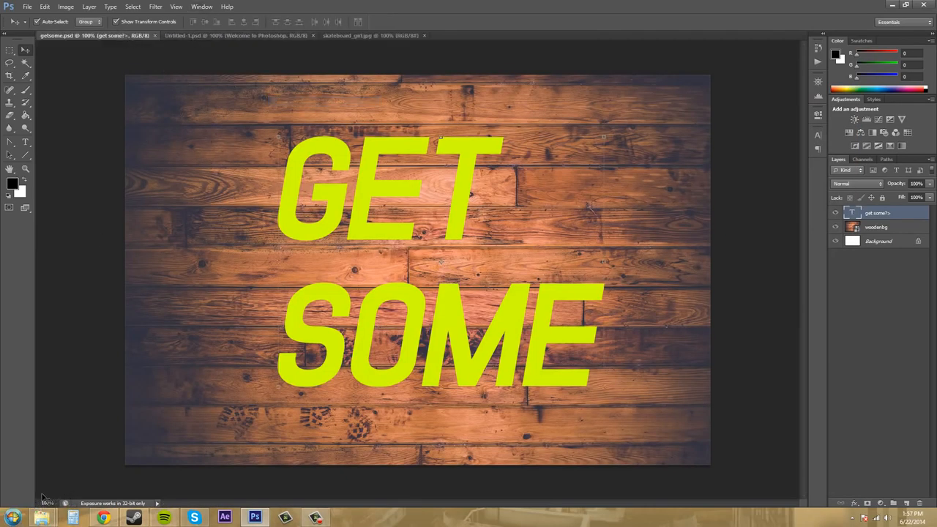
pyautogui.click(212, 35)
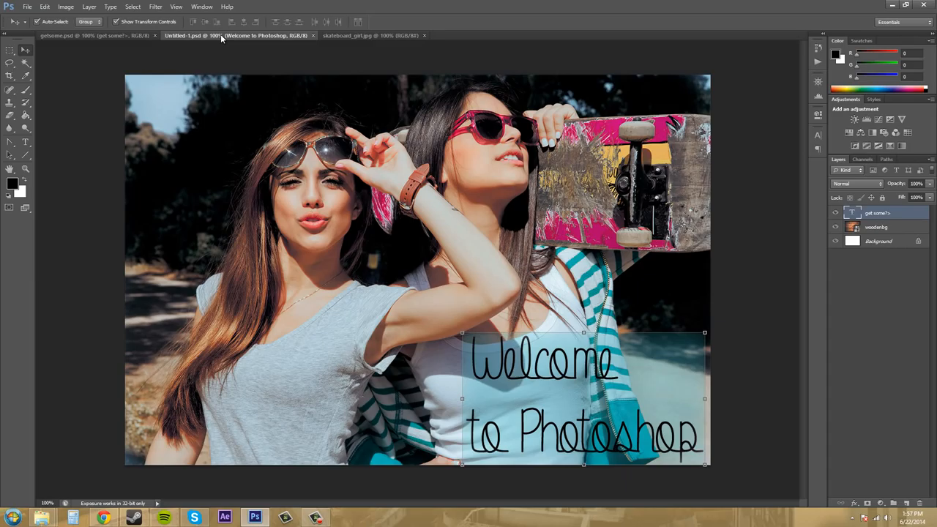
pyautogui.click(378, 35)
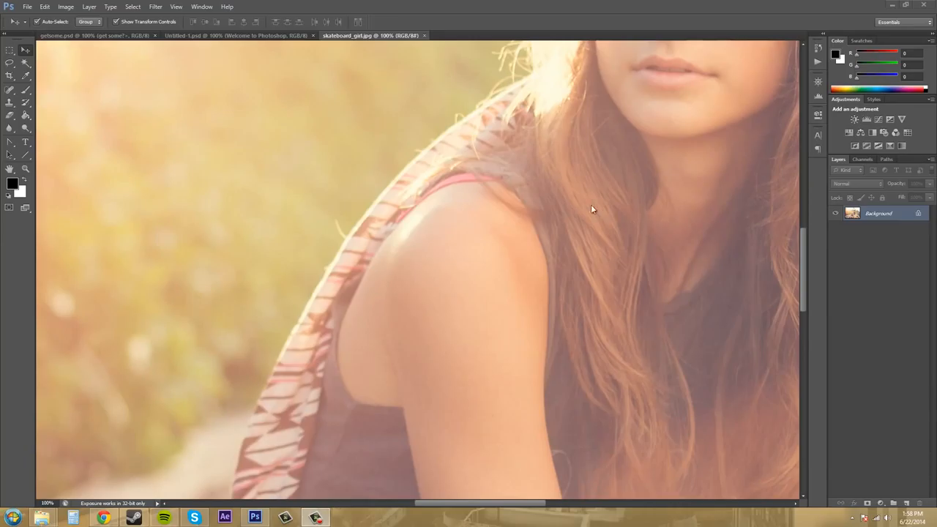
pyautogui.moveTo(565, 199)
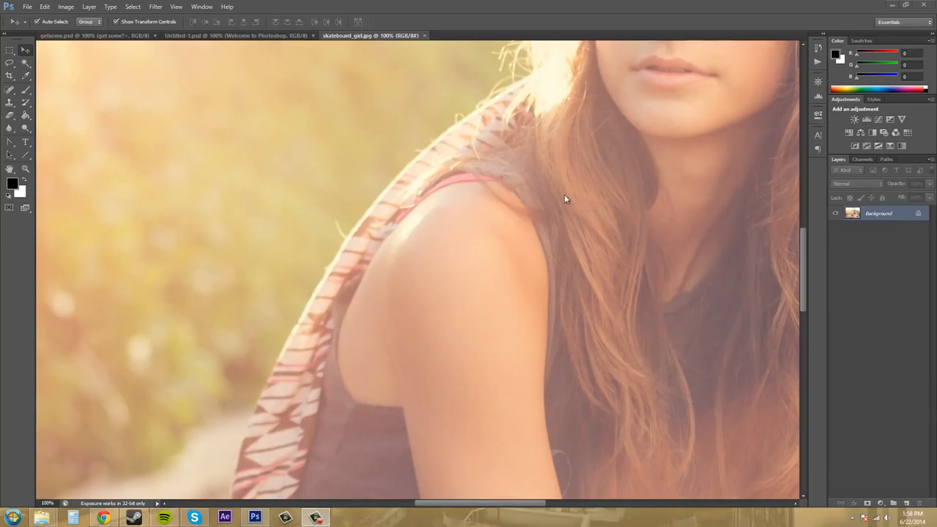
pyautogui.moveTo(424, 286)
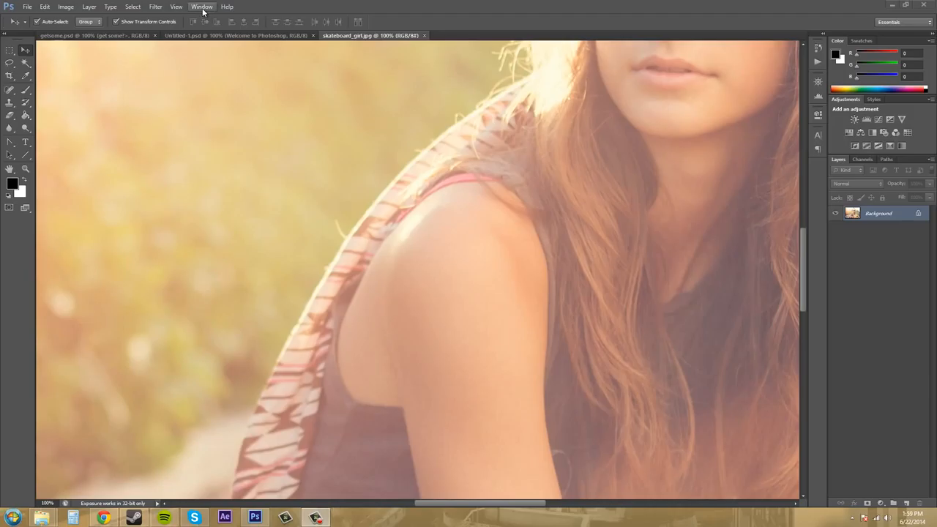
# Create a floating New Window for skateboard_girl.jpg showing the full image at 25%.
pyautogui.click(202, 6)
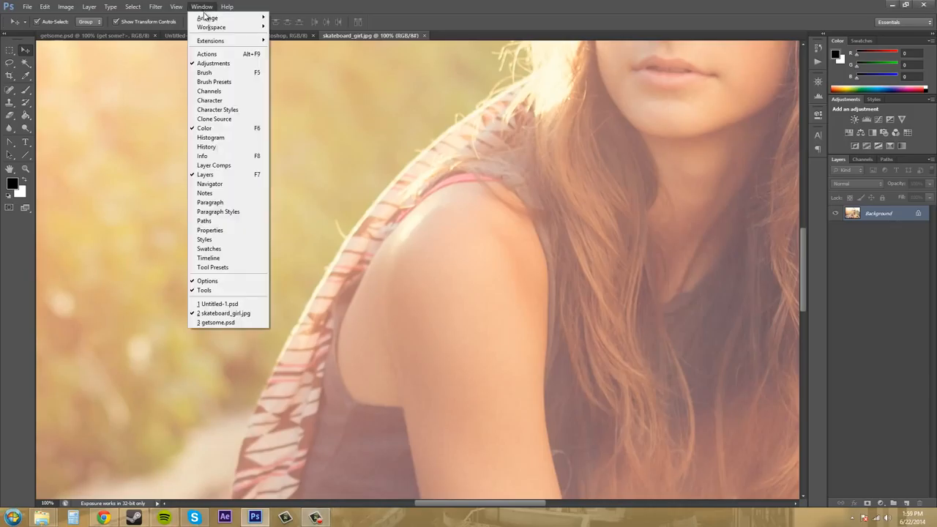
pyautogui.click(369, 35)
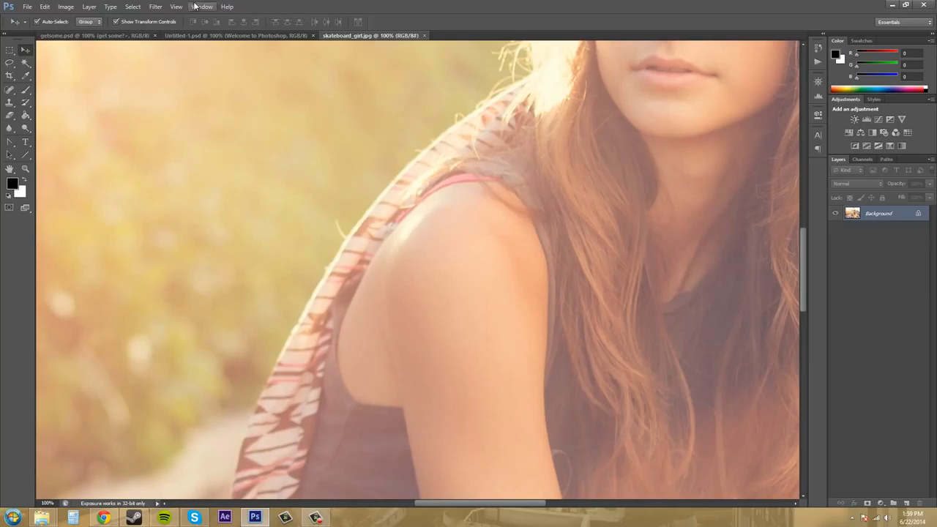
pyautogui.click(199, 5)
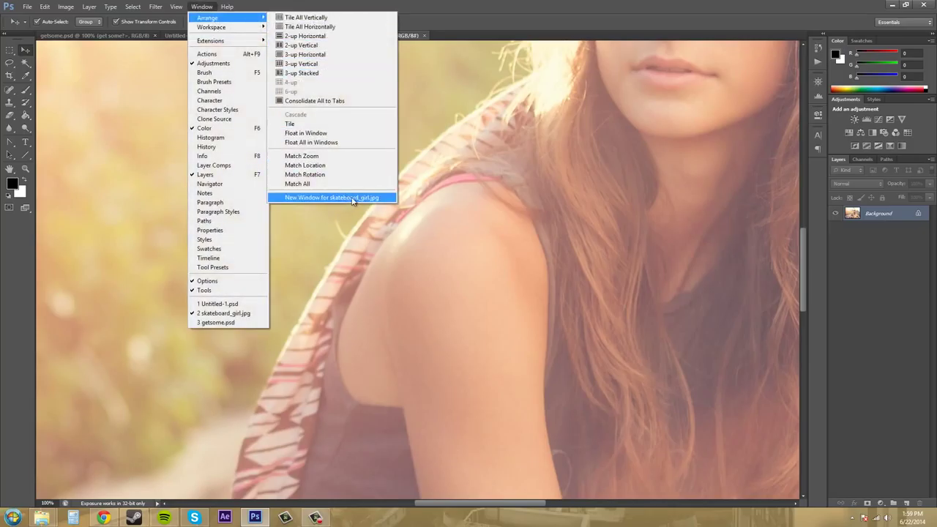
pyautogui.moveTo(357, 202)
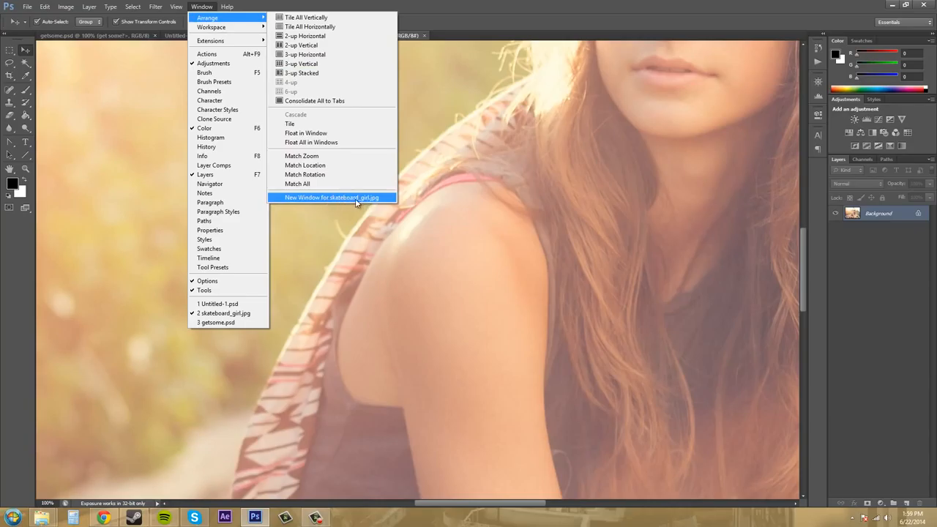
pyautogui.click(332, 196)
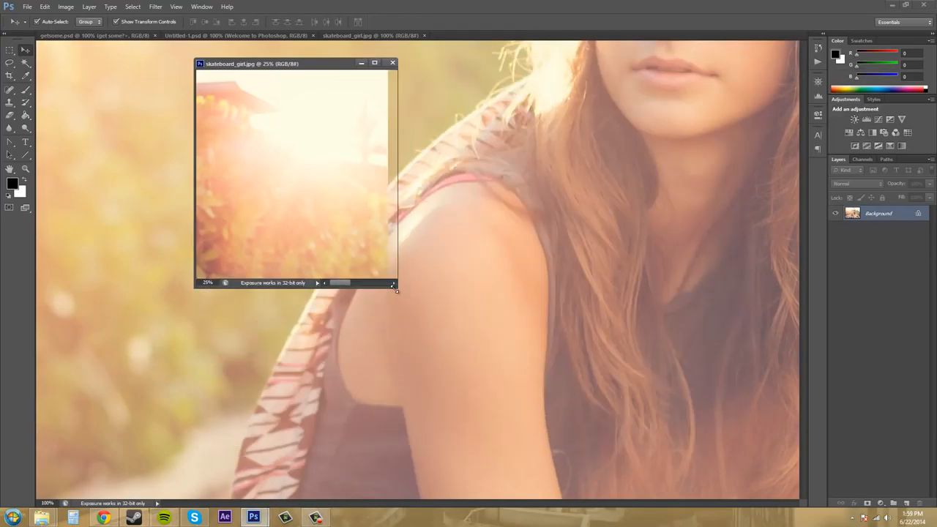
# Enlarge the floating skateboard photo window, then close that second view of the photo.
pyautogui.moveTo(395, 287); pyautogui.dragTo(428, 311)
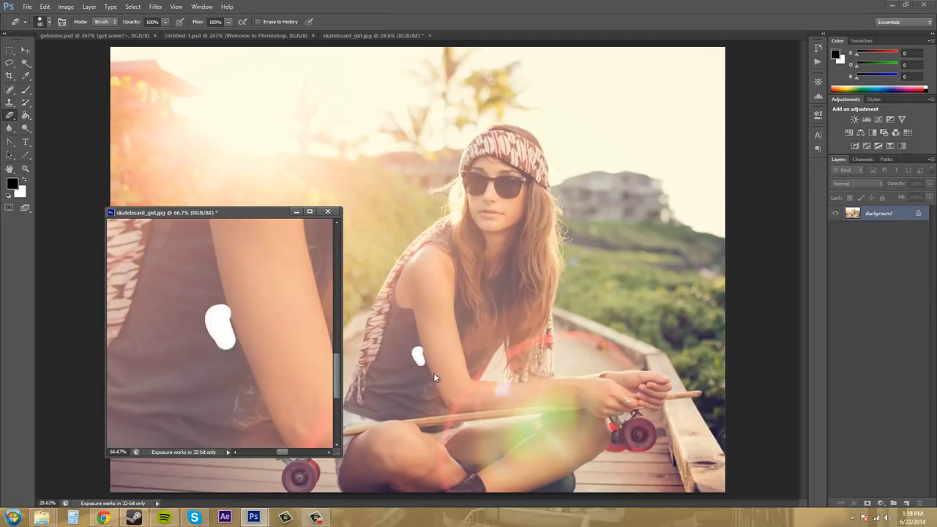
pyautogui.moveTo(182, 317)
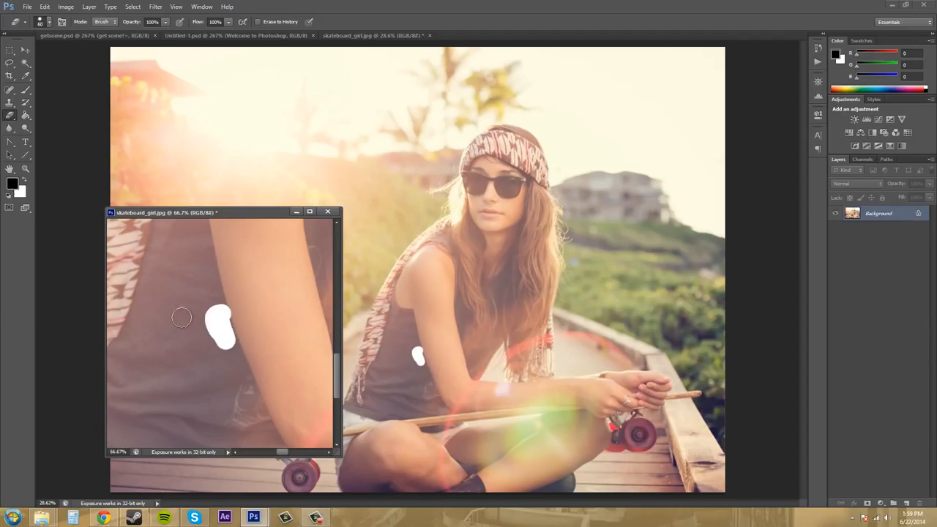
pyautogui.moveTo(549, 260)
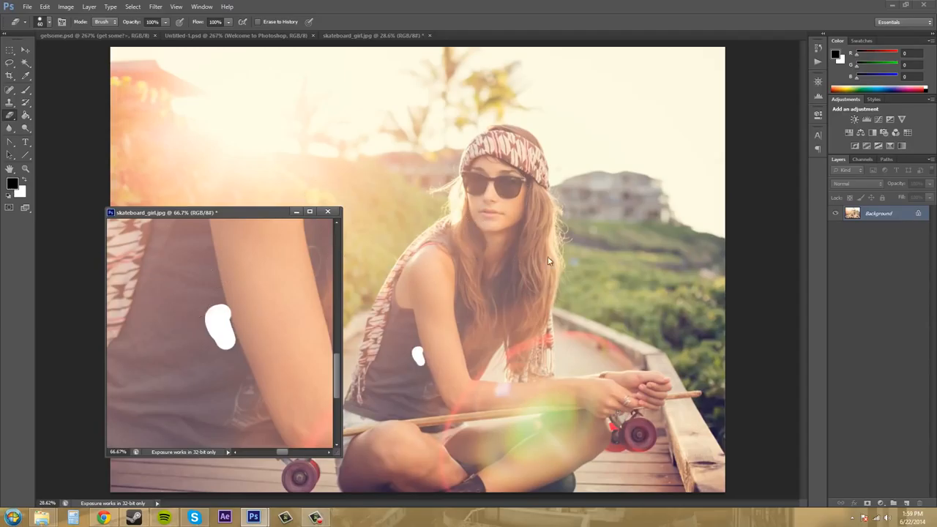
pyautogui.moveTo(190, 375)
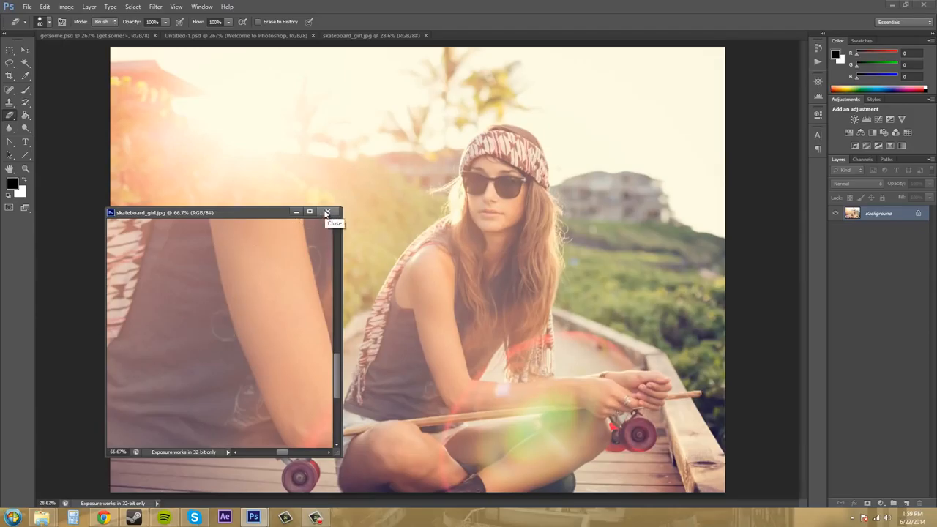
pyautogui.click(325, 212)
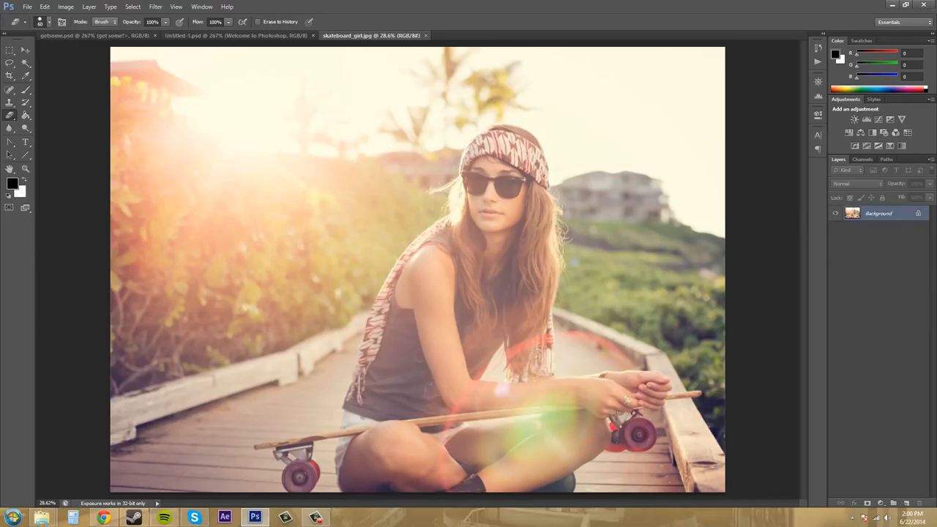
pyautogui.moveTo(199, 337)
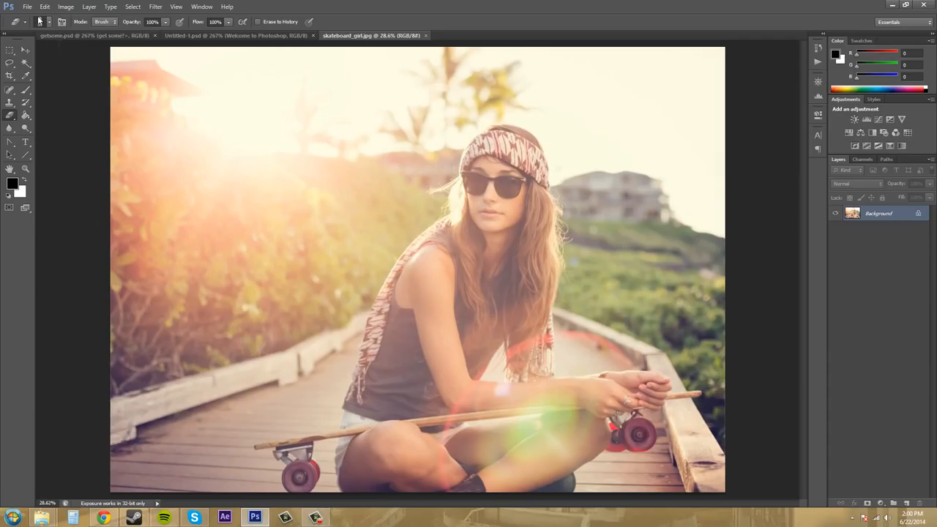
pyautogui.moveTo(252, 55)
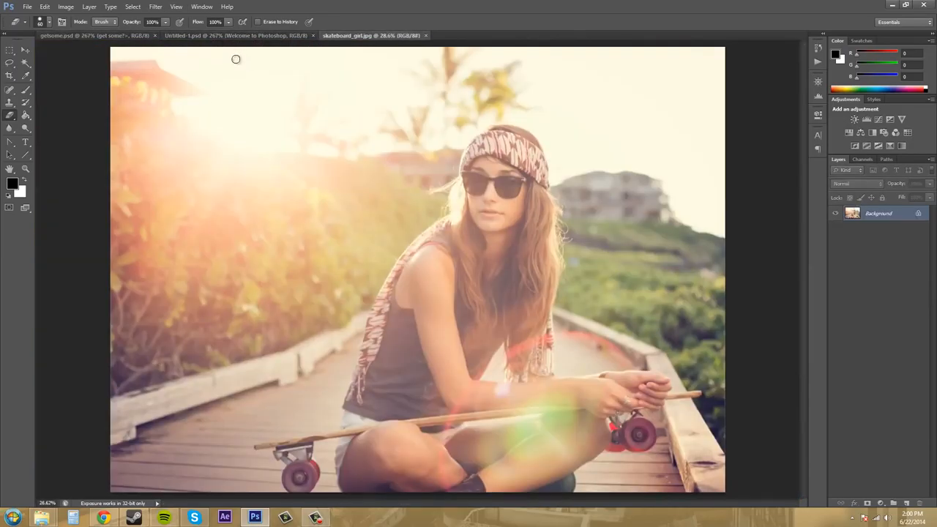
pyautogui.moveTo(898, 301)
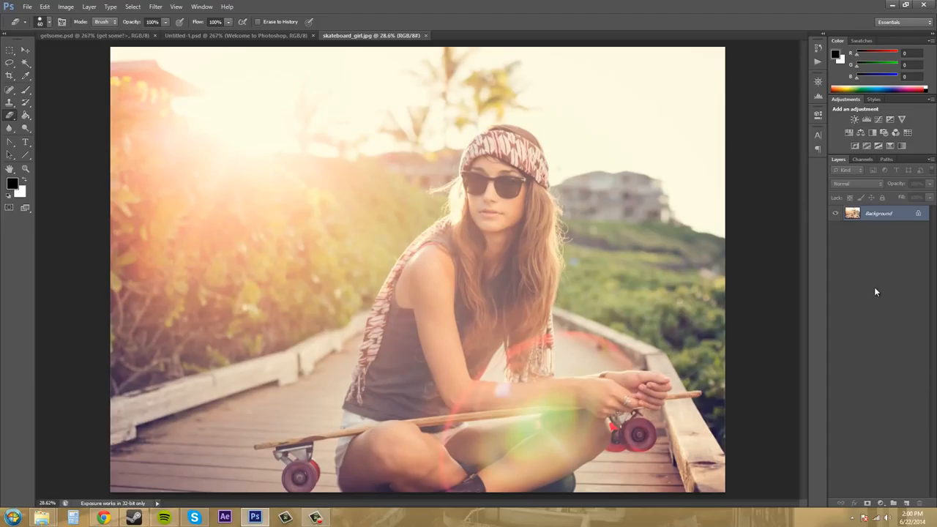
pyautogui.moveTo(851, 264)
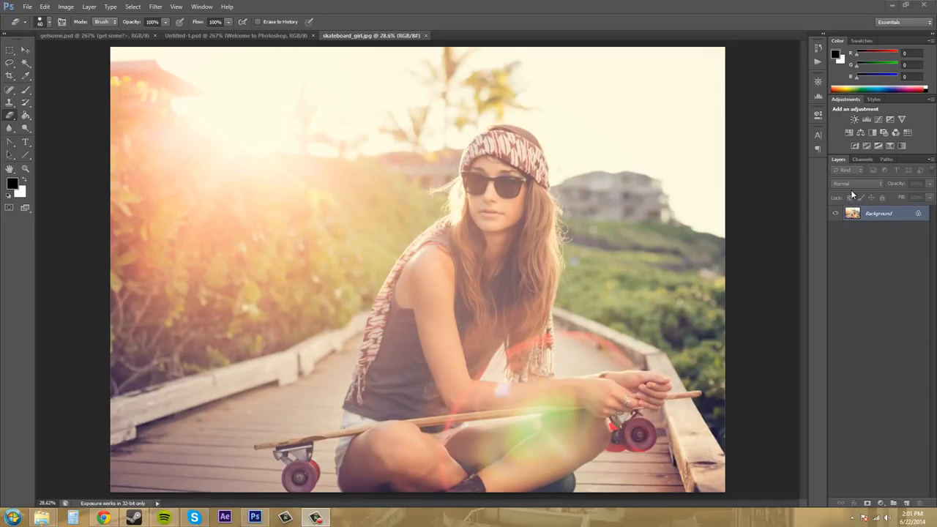
# Bring up the Window menu to reach the 3-up document arrangement.
pyautogui.click(202, 6)
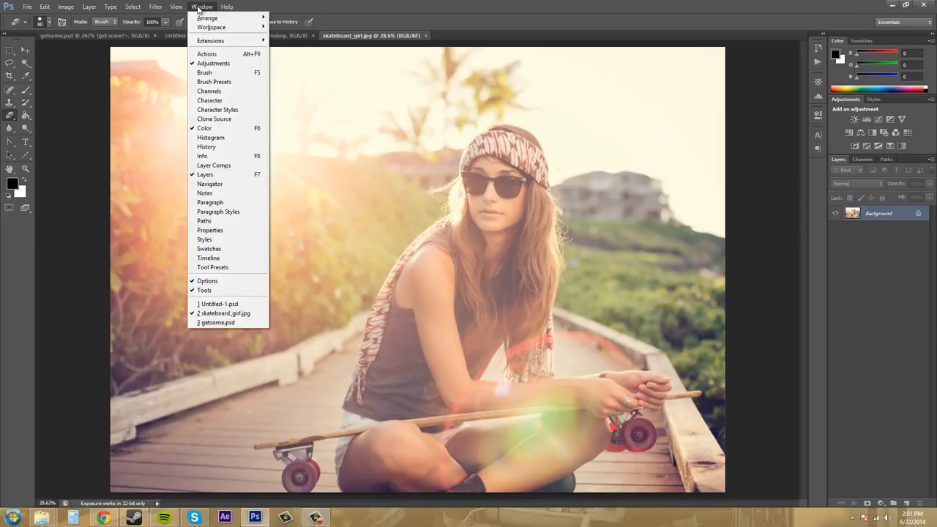
pyautogui.moveTo(217, 27)
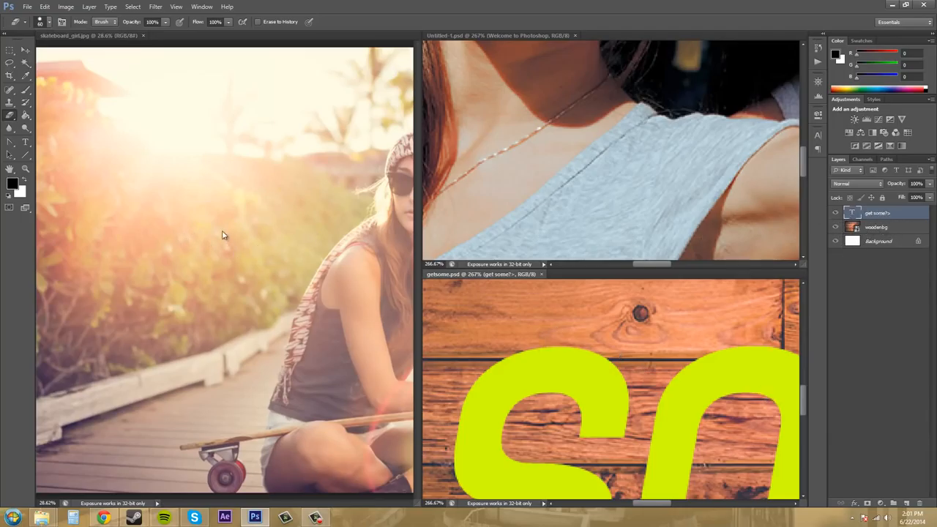
# Select the Move tool to drag the GET SOME text onto skateboard_girl.jpg.
pyautogui.click(9, 56)
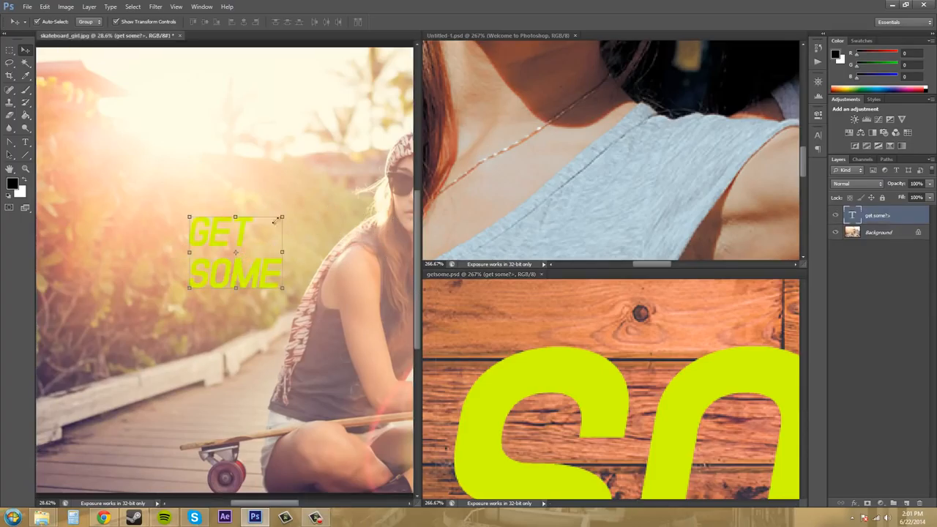
pyautogui.moveTo(237, 252)
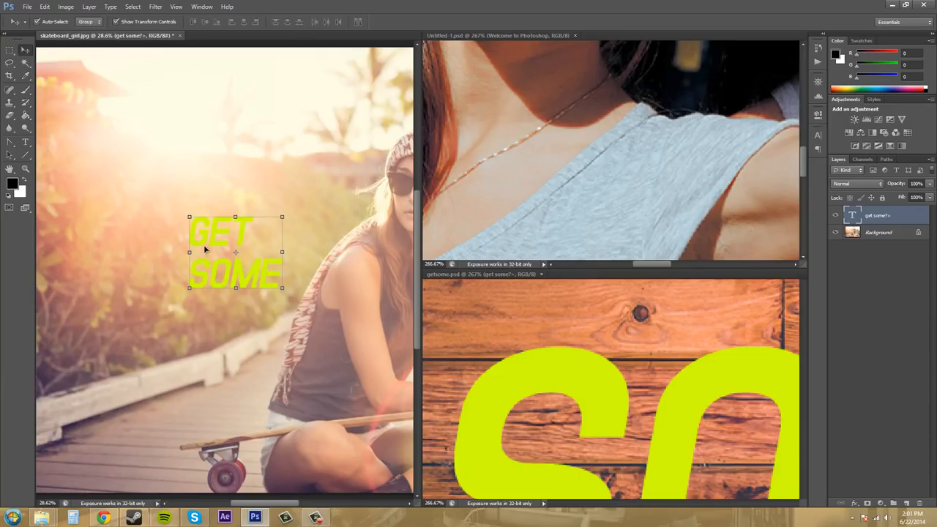
pyautogui.moveTo(255, 246)
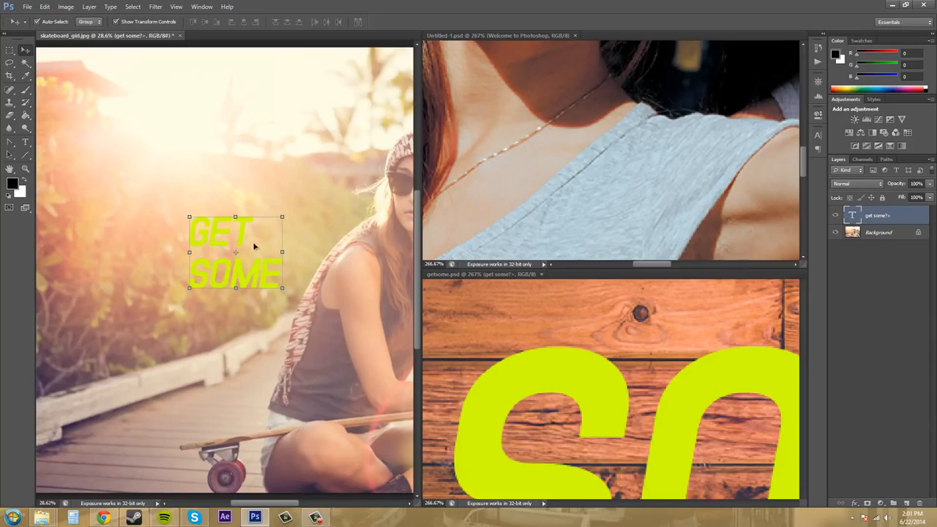